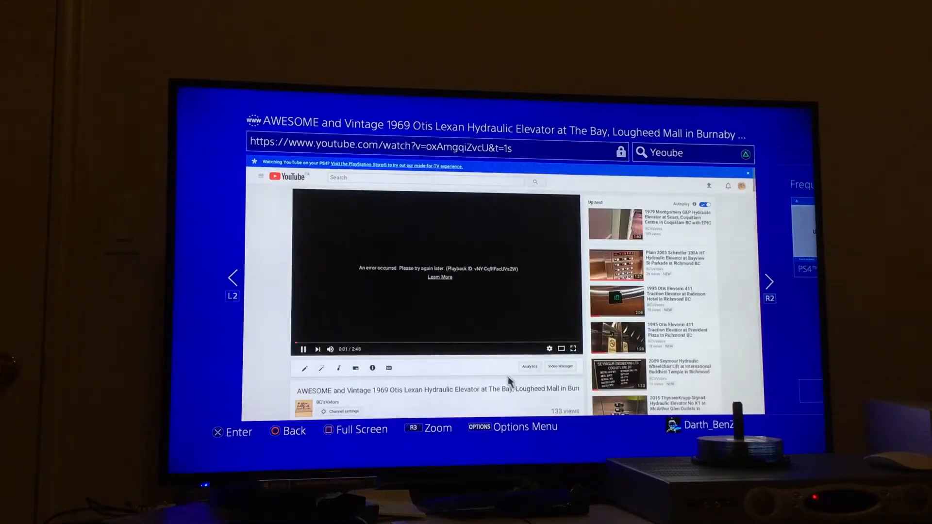
# - Scroll past the Otis Lexan video's description to the first comment thread
pyautogui.scroll(-3)
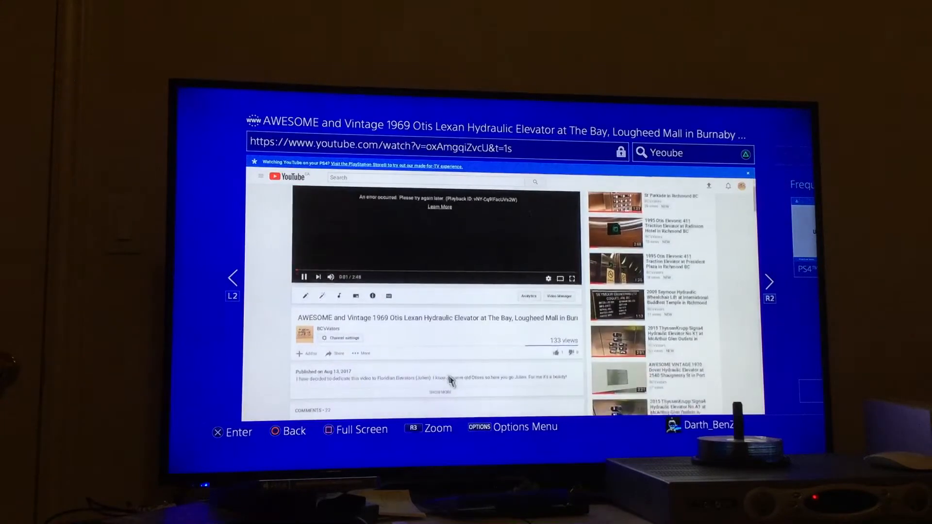
pyautogui.scroll(-3)
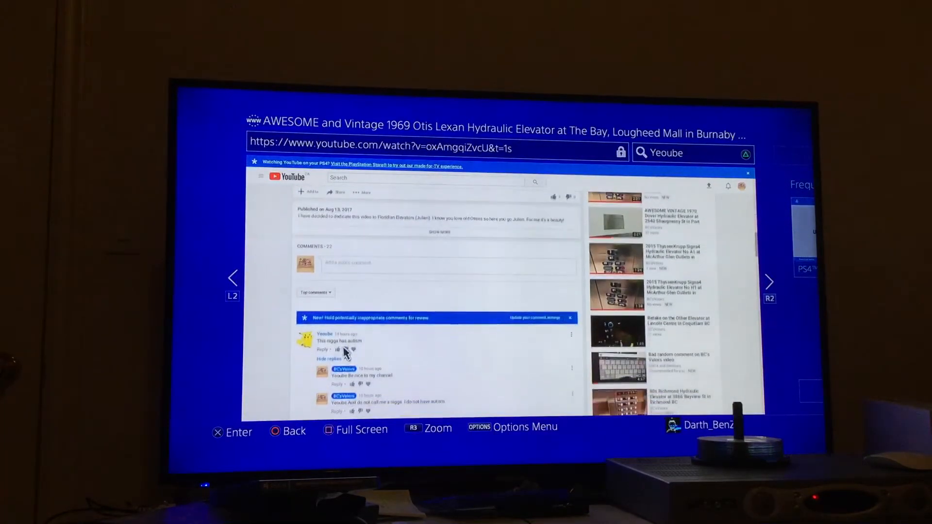
pyautogui.scroll(-3)
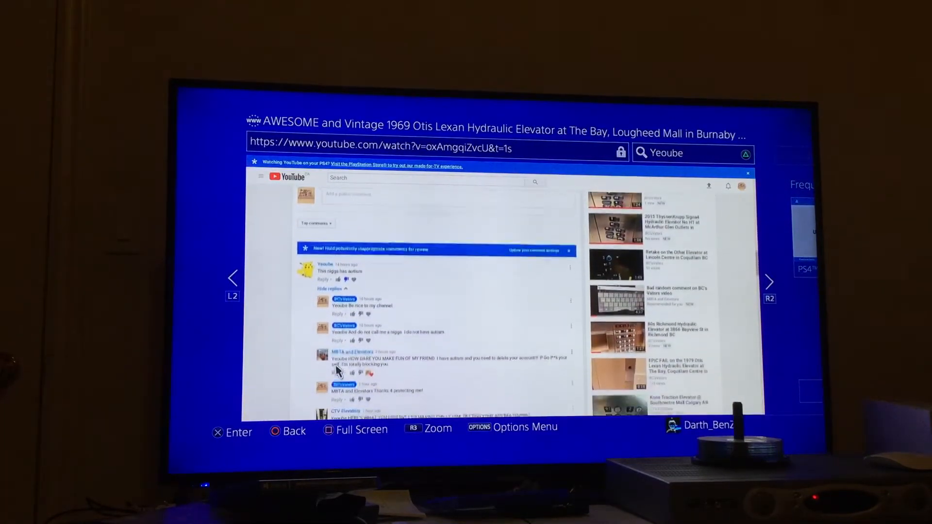
pyautogui.scroll(3)
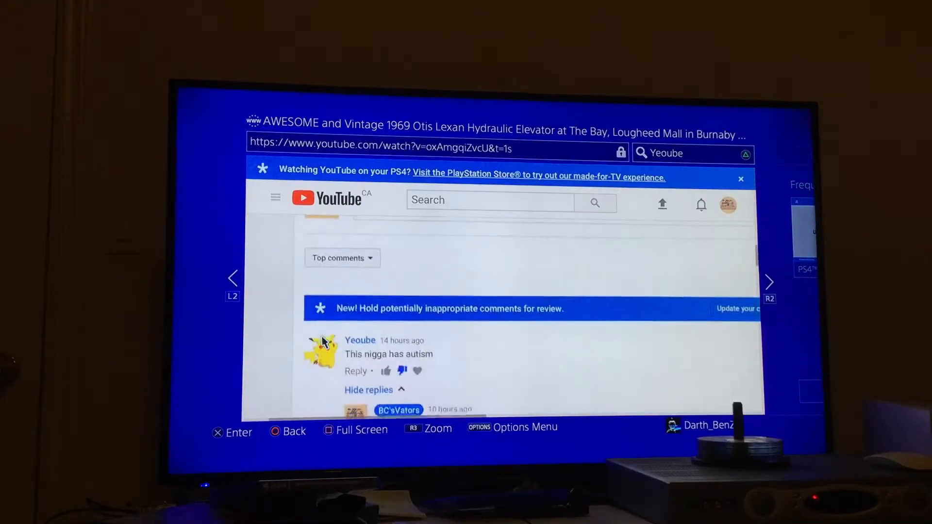
pyautogui.scroll(3)
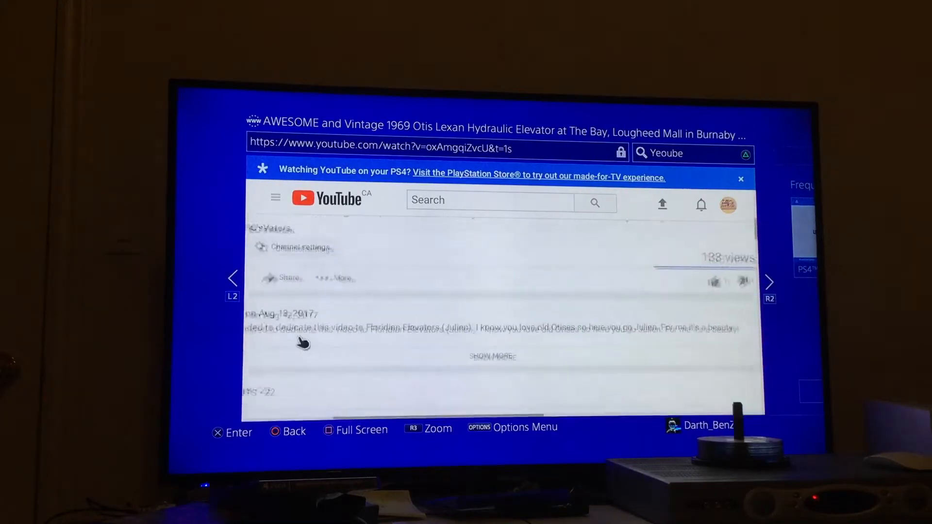
pyautogui.scroll(3)
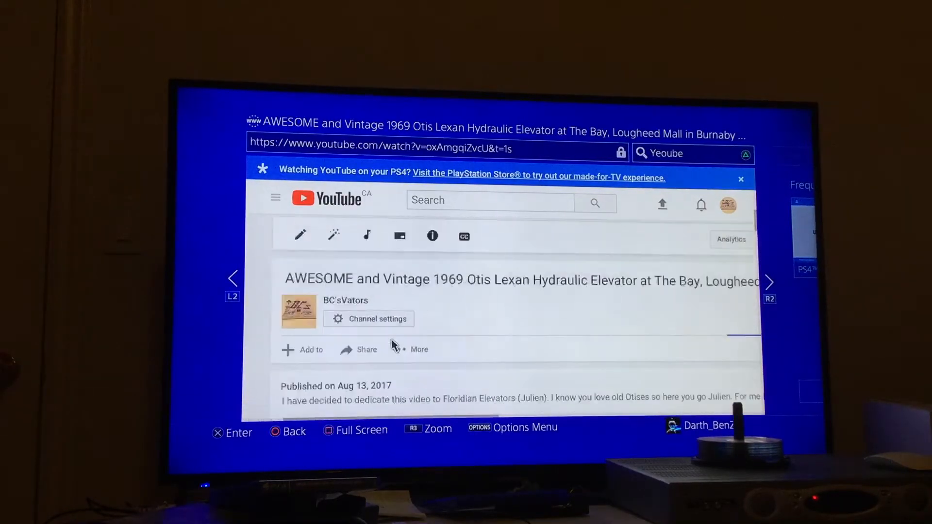
pyautogui.scroll(-3)
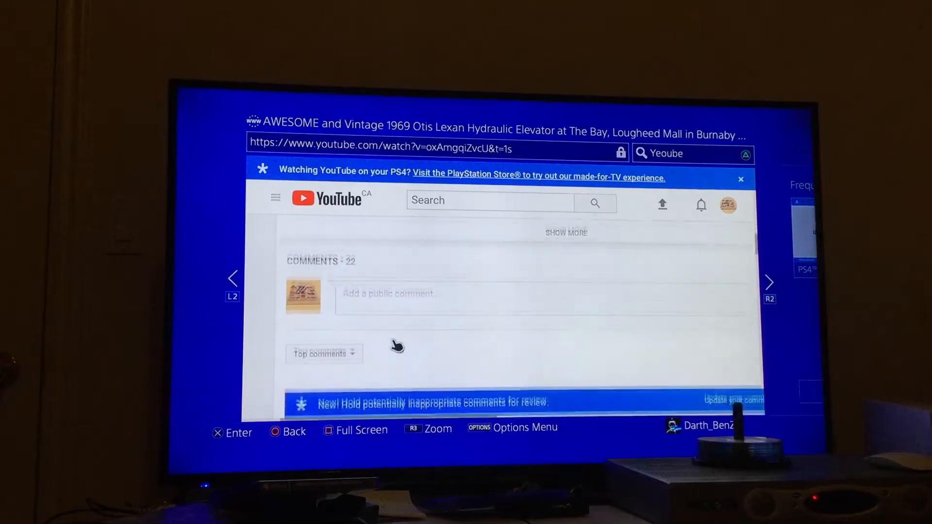
pyautogui.scroll(-3)
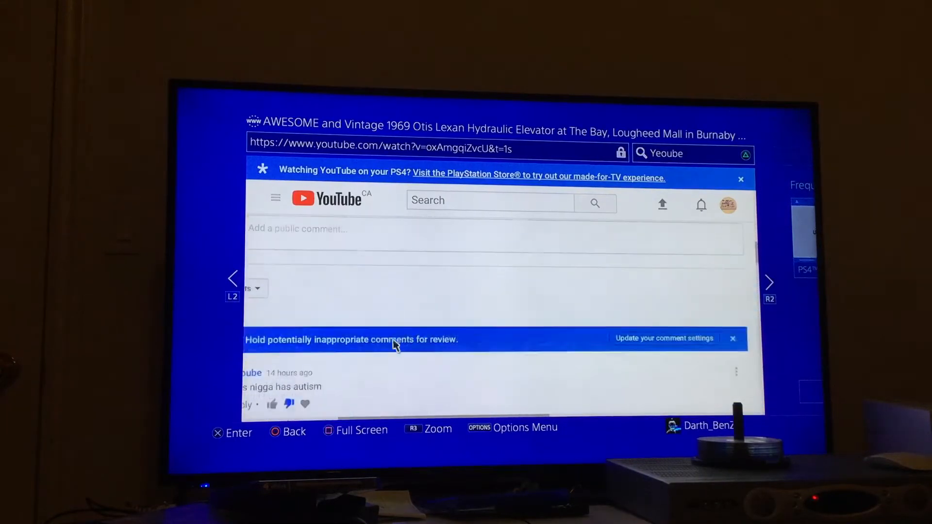
pyautogui.scroll(-3)
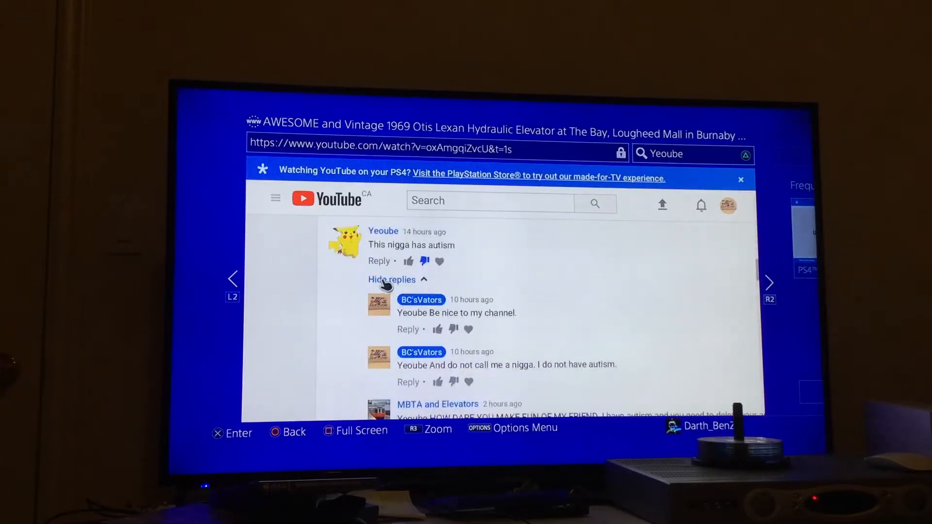
pyautogui.scroll(-3)
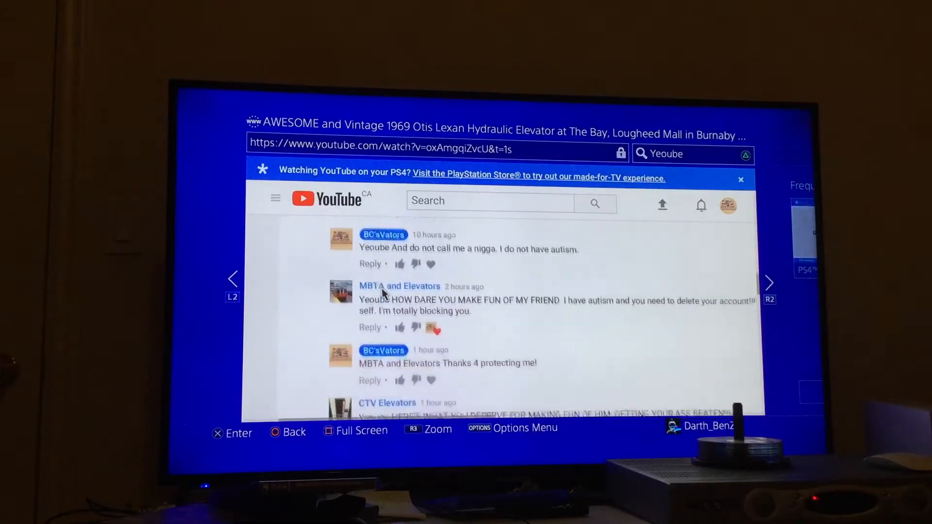
pyautogui.scroll(-3)
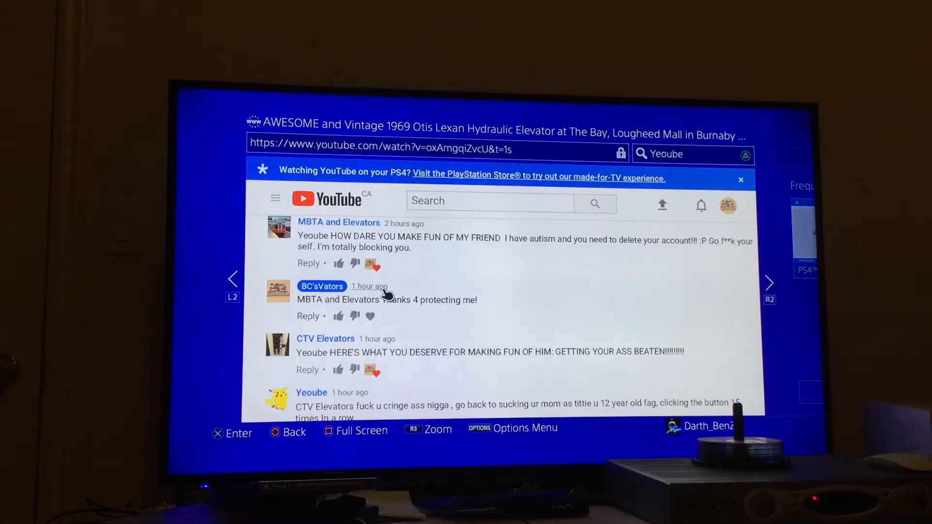
pyautogui.scroll(-3)
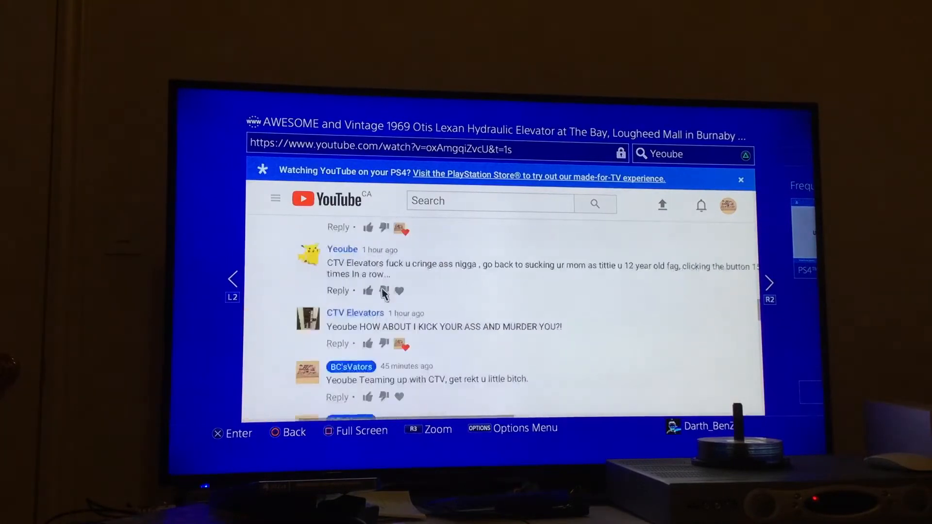
pyautogui.scroll(3)
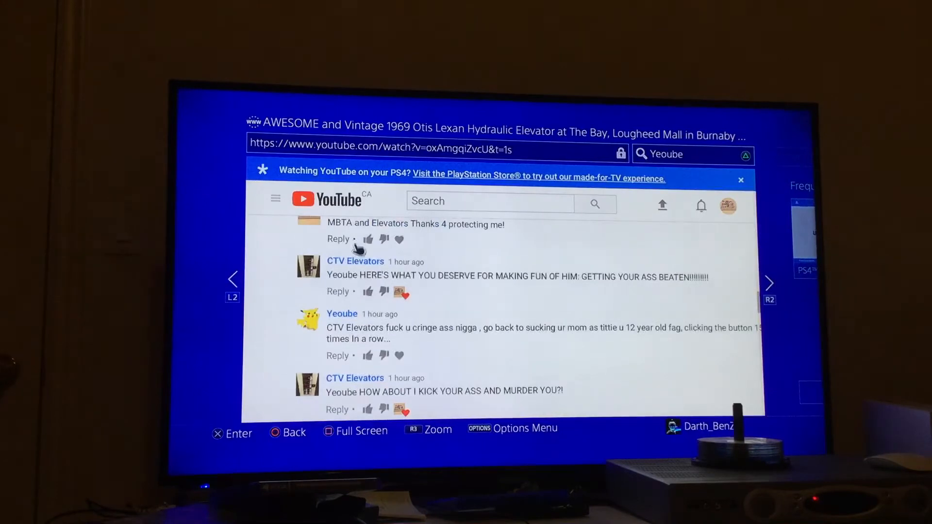
pyautogui.scroll(-3)
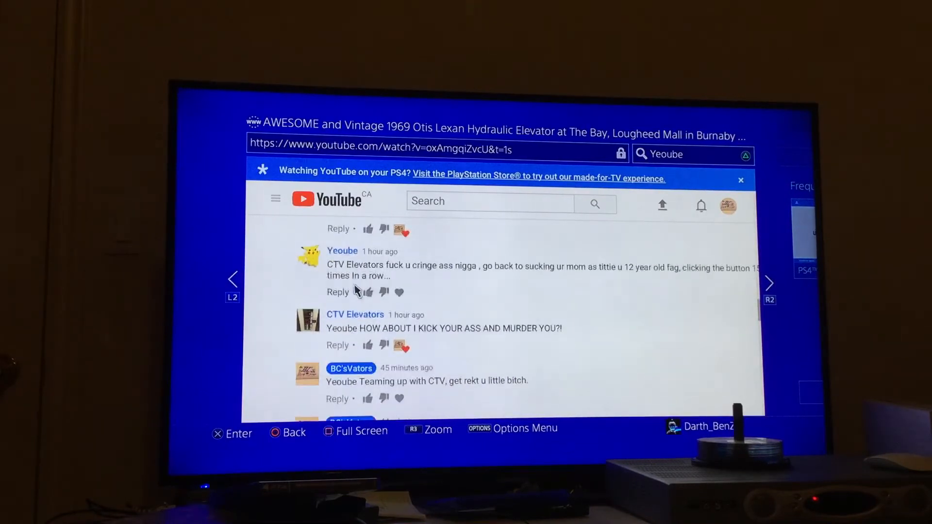
pyautogui.moveTo(357, 262)
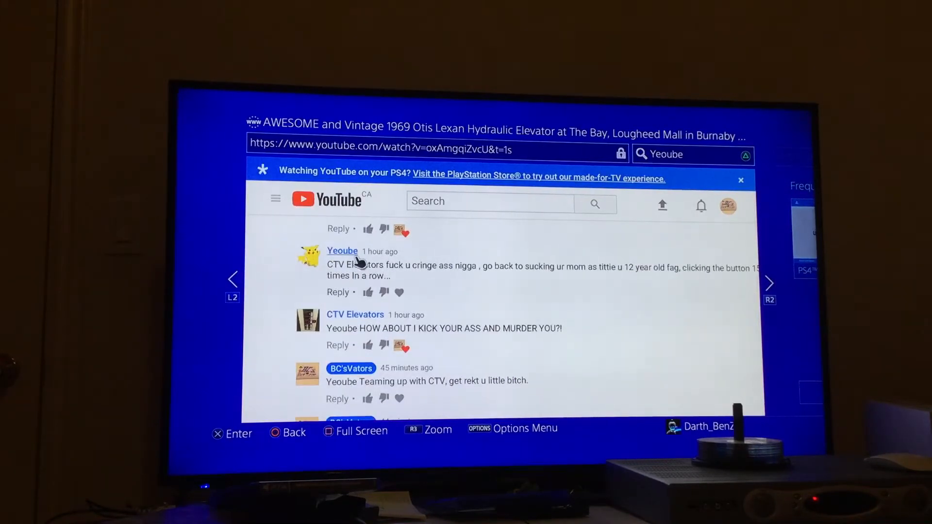
pyautogui.scroll(-3)
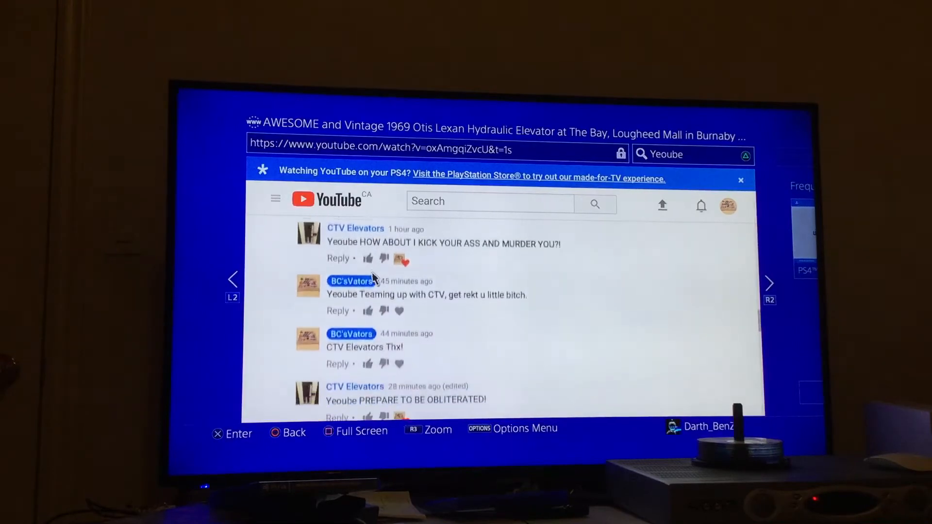
pyautogui.scroll(3)
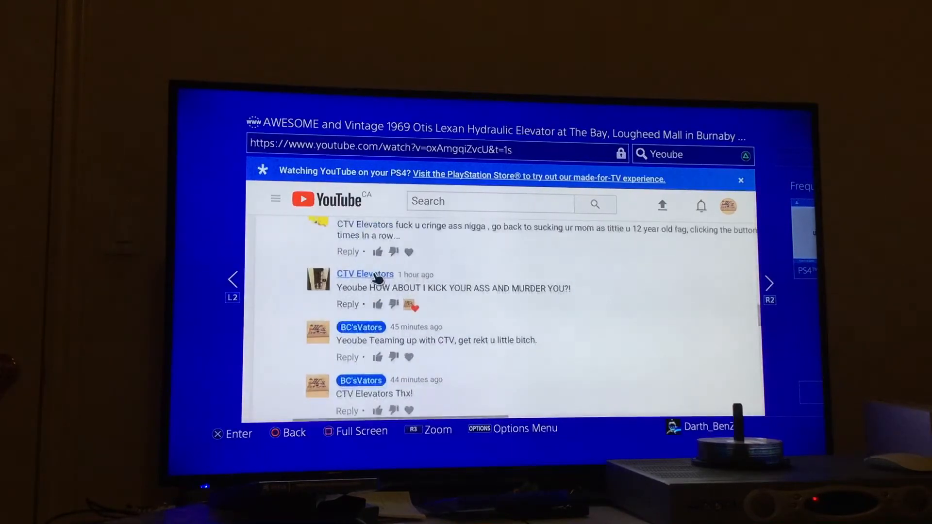
pyautogui.scroll(-3)
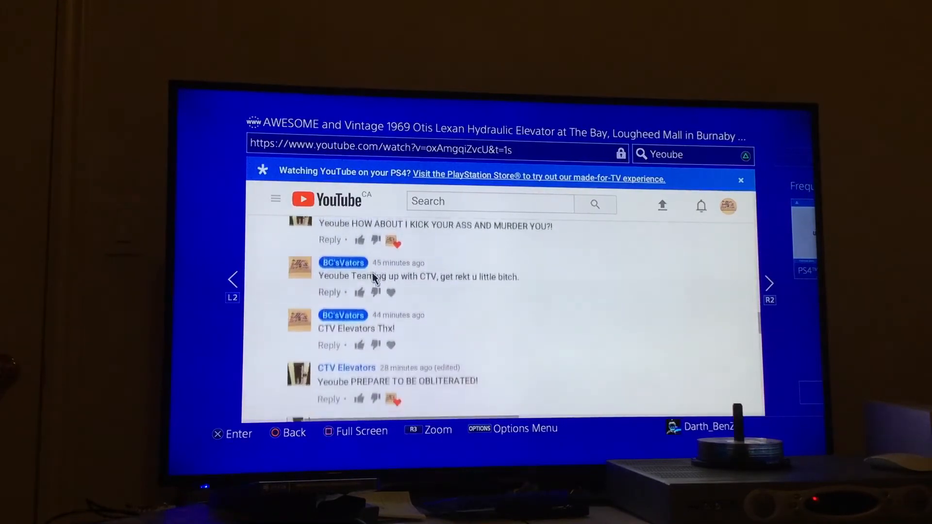
pyautogui.scroll(-3)
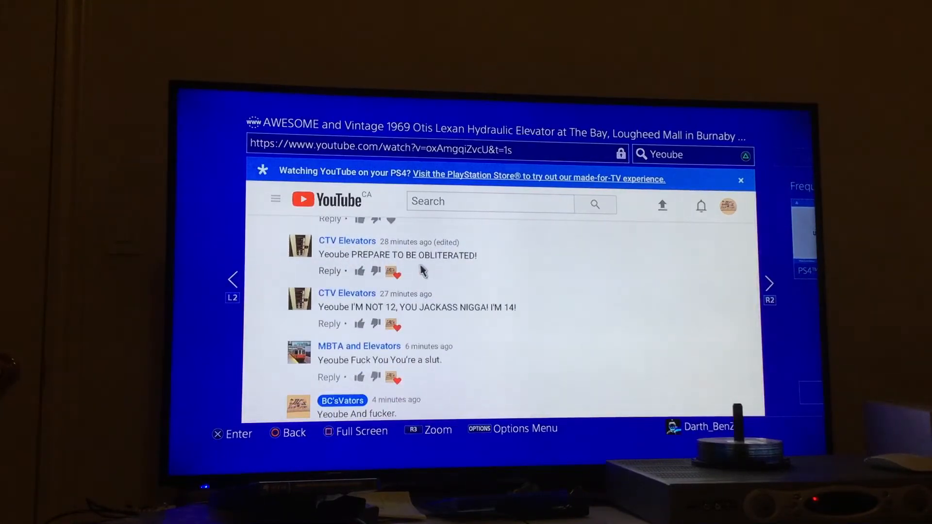
pyautogui.moveTo(451, 263)
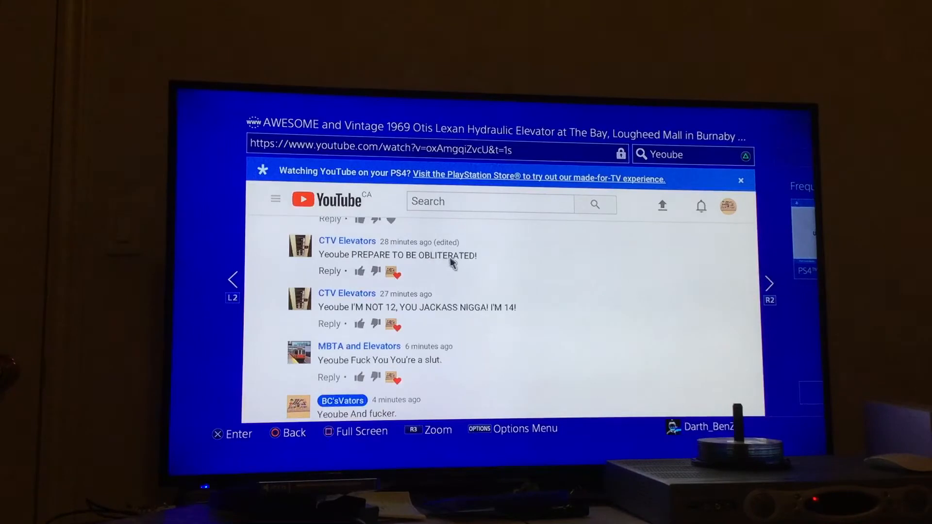
pyautogui.scroll(-3)
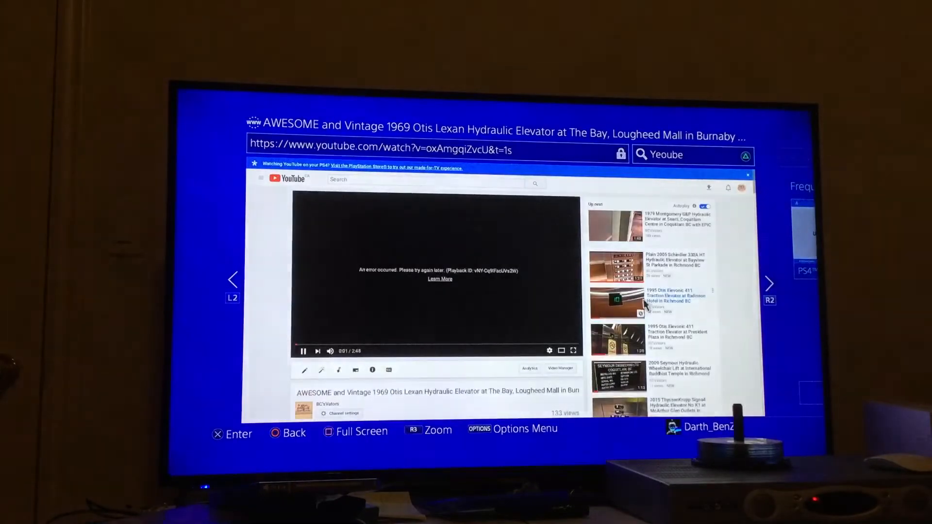
pyautogui.scroll(-3)
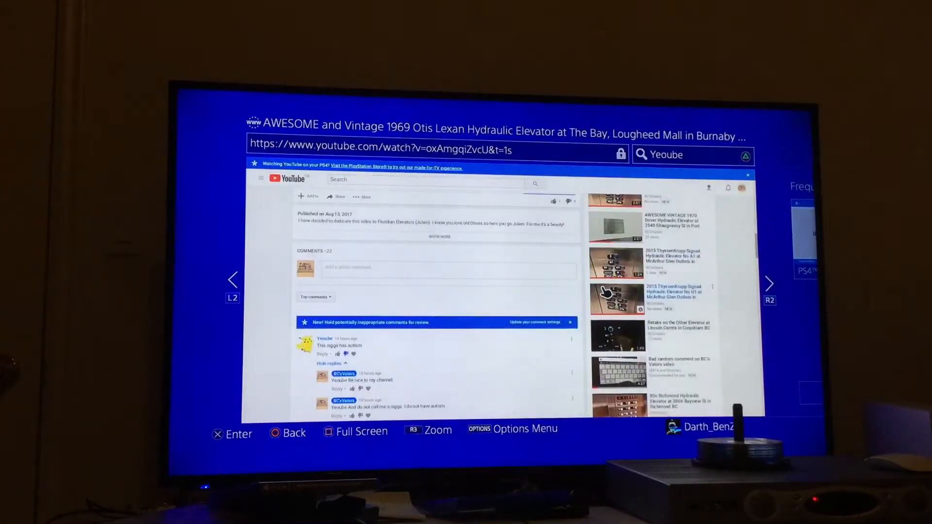
pyautogui.scroll(-3)
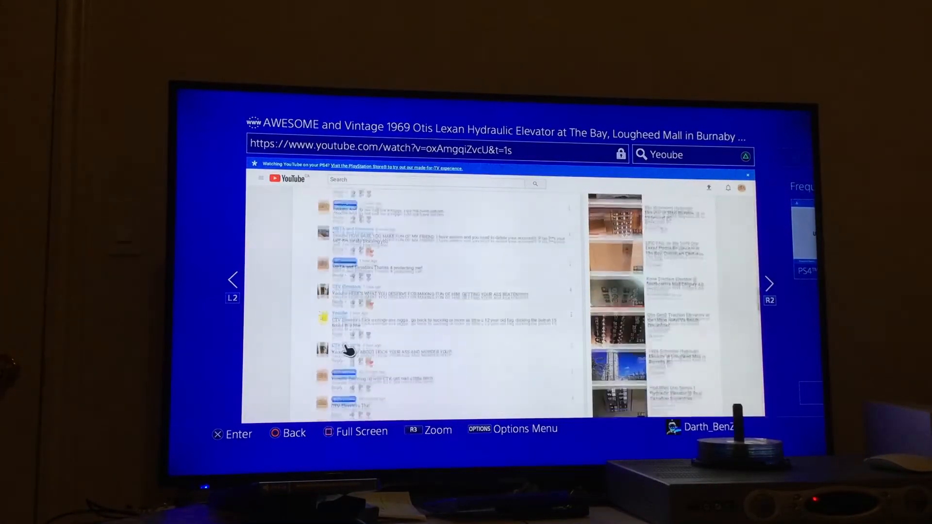
pyautogui.scroll(-3)
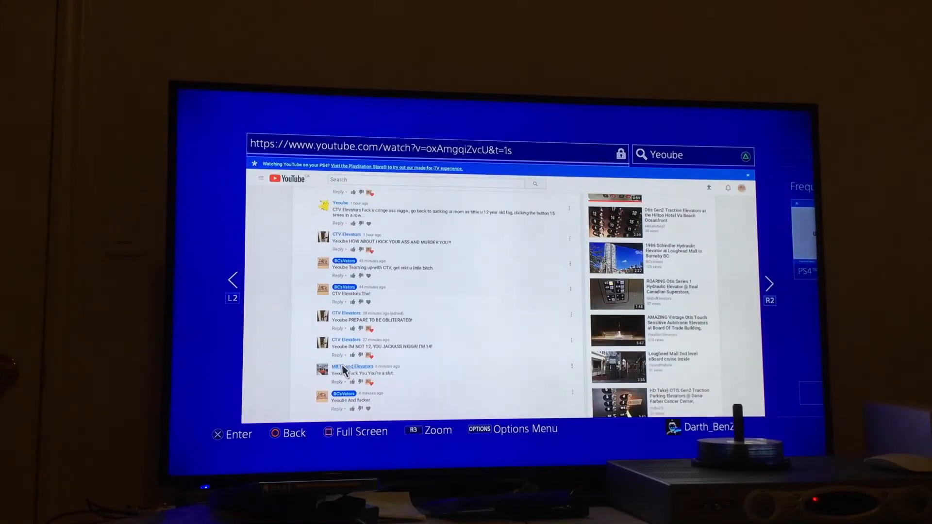
# - Open the MBTA and Elevators channel and play its 'Bad random comment on BC's Vators video' upload
pyautogui.click(353, 366)
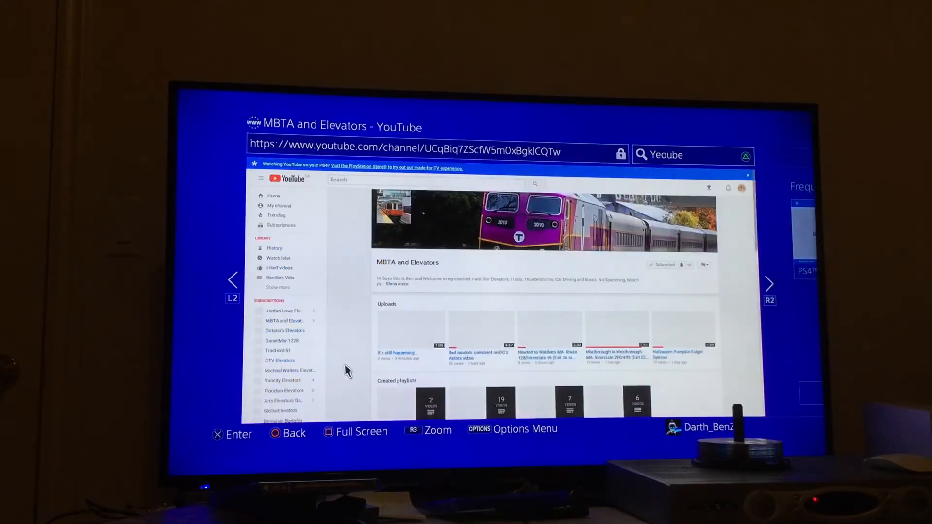
pyautogui.scroll(-3)
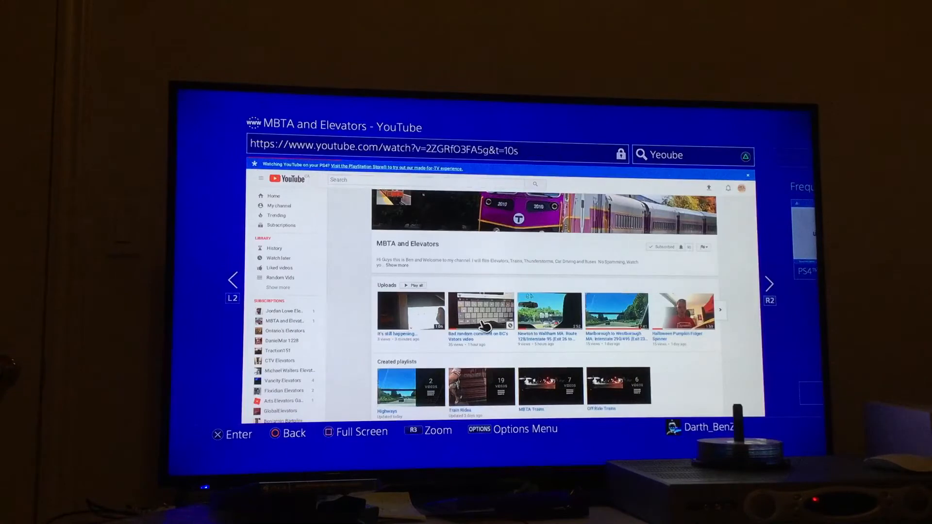
pyautogui.click(480, 311)
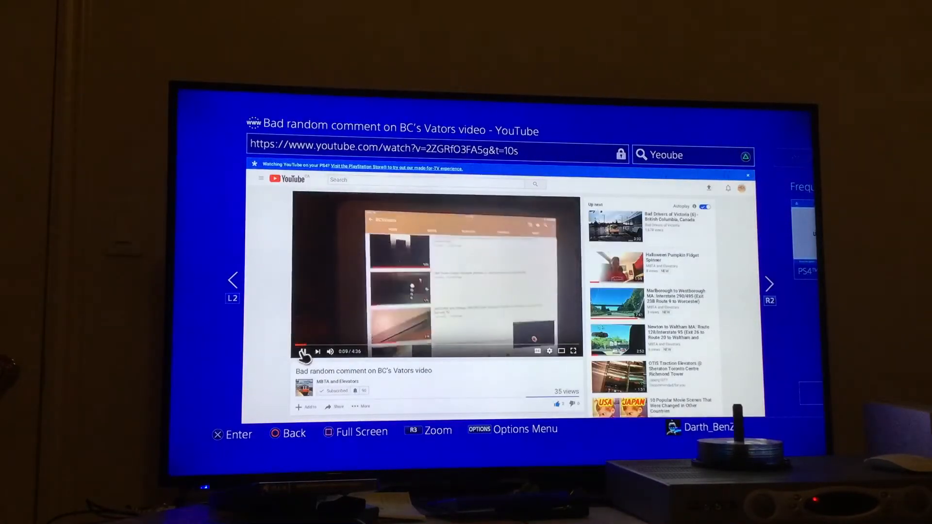
# - Scroll down to CTV Elevators' Surrey boys comment and read its three replies
pyautogui.scroll(-3)
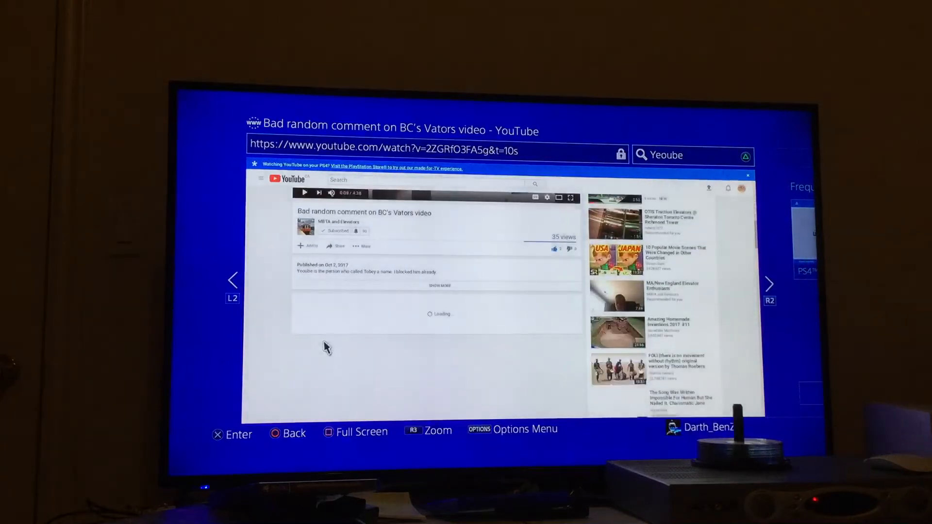
pyautogui.scroll(-3)
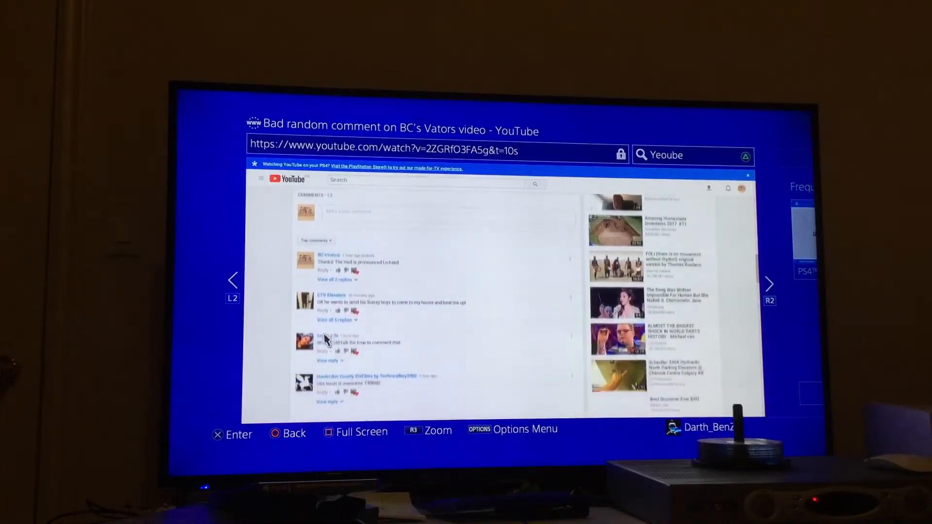
pyautogui.scroll(3)
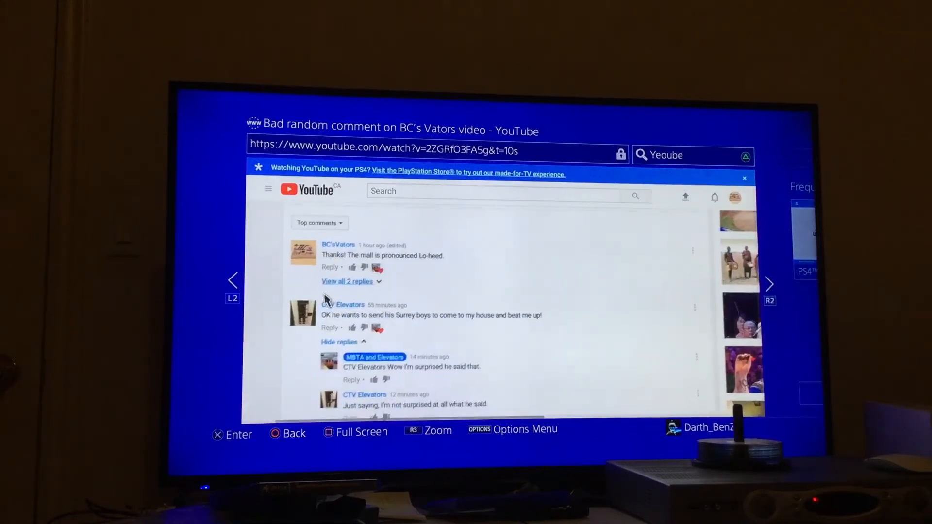
pyautogui.scroll(-3)
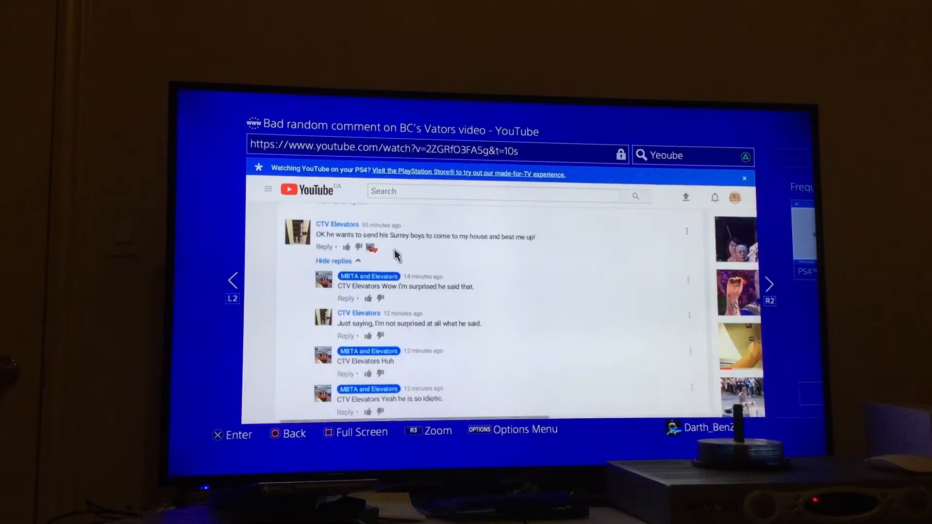
pyautogui.scroll(-3)
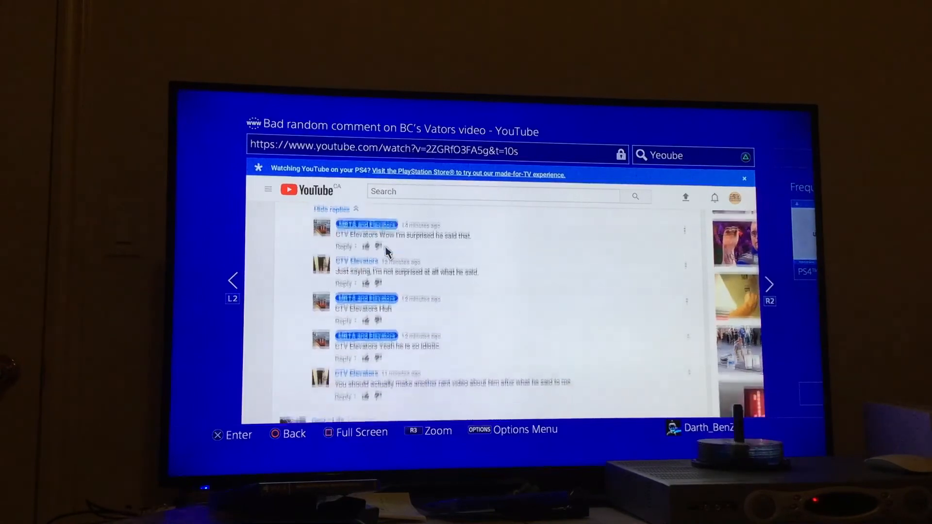
pyautogui.scroll(-3)
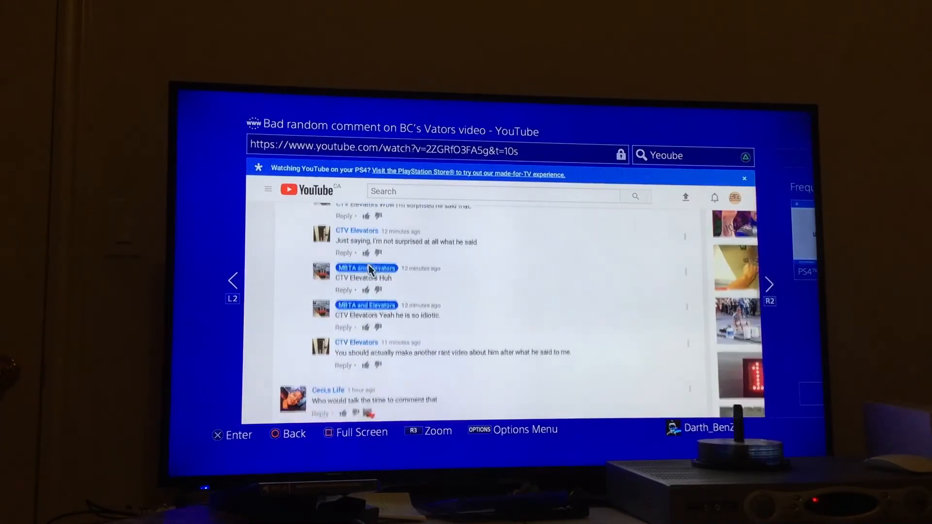
pyautogui.scroll(-3)
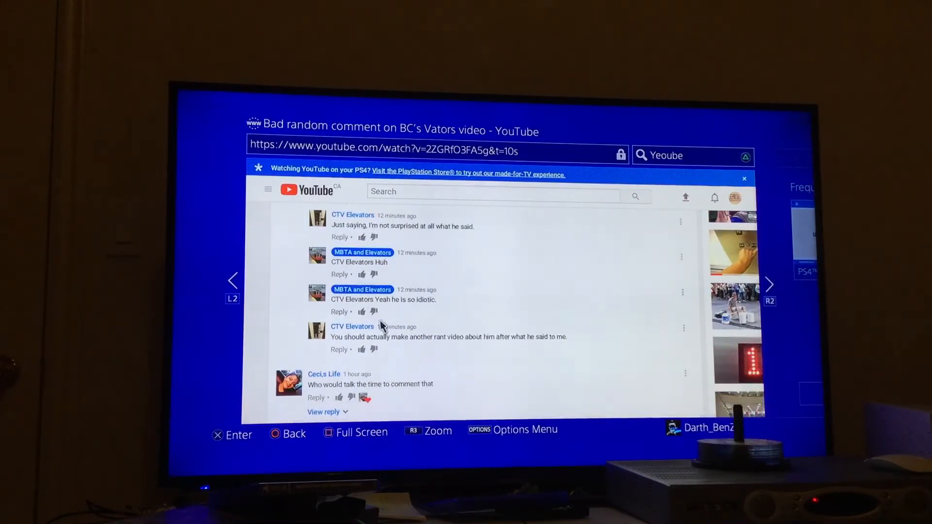
pyautogui.scroll(-3)
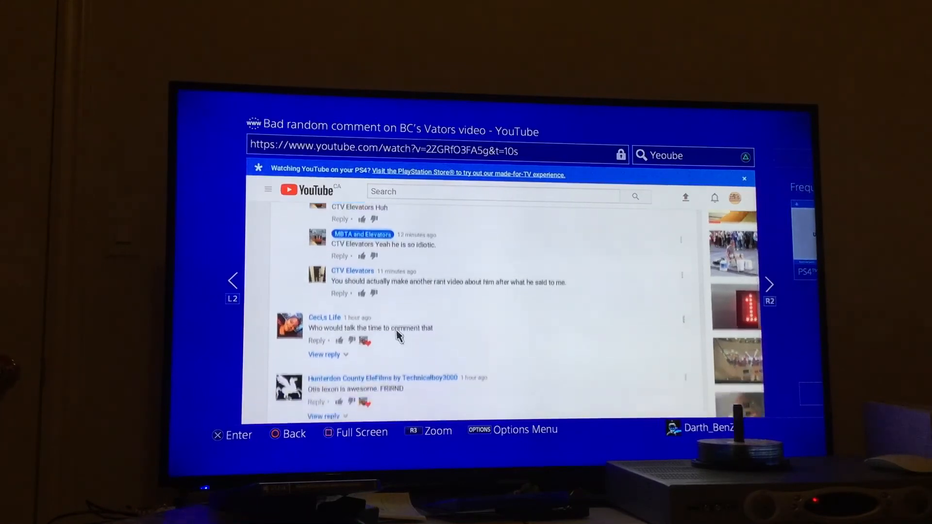
# - Scroll back up from the comments to the video player
pyautogui.scroll(3)
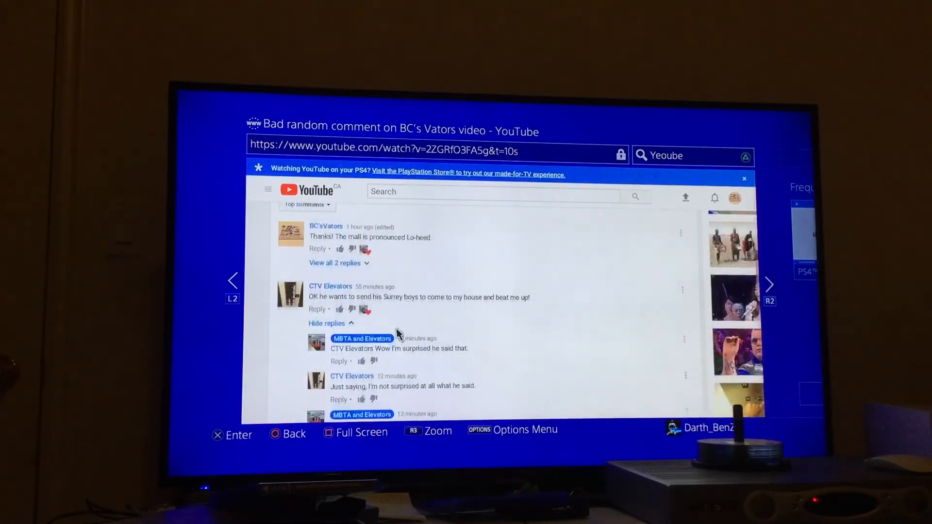
pyautogui.scroll(-3)
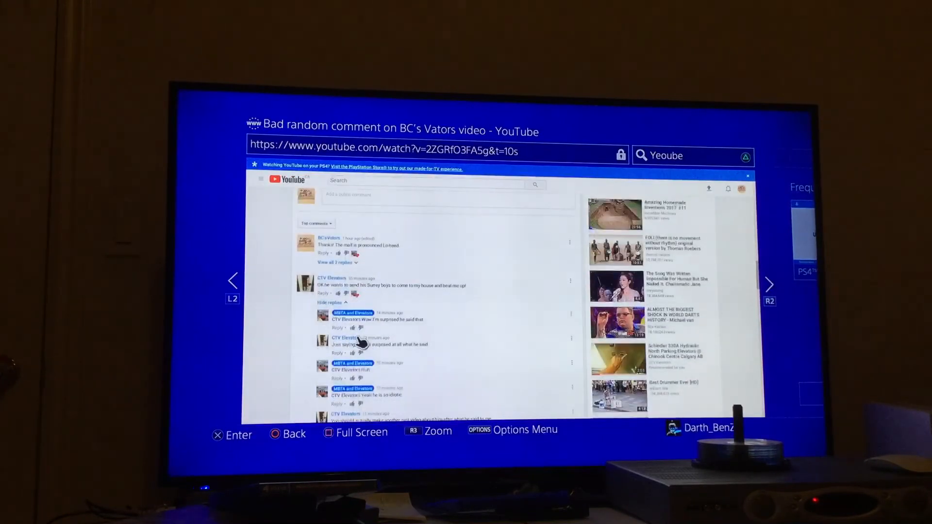
pyautogui.scroll(3)
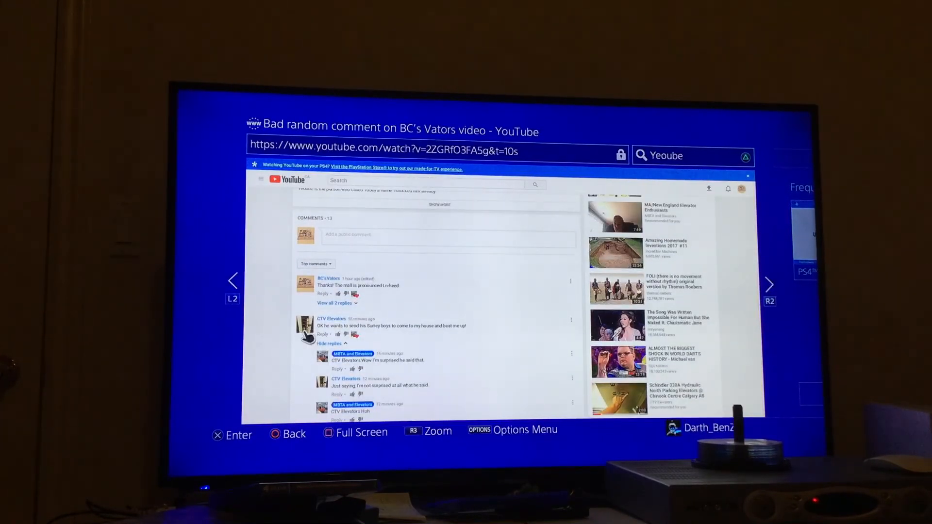
pyautogui.scroll(3)
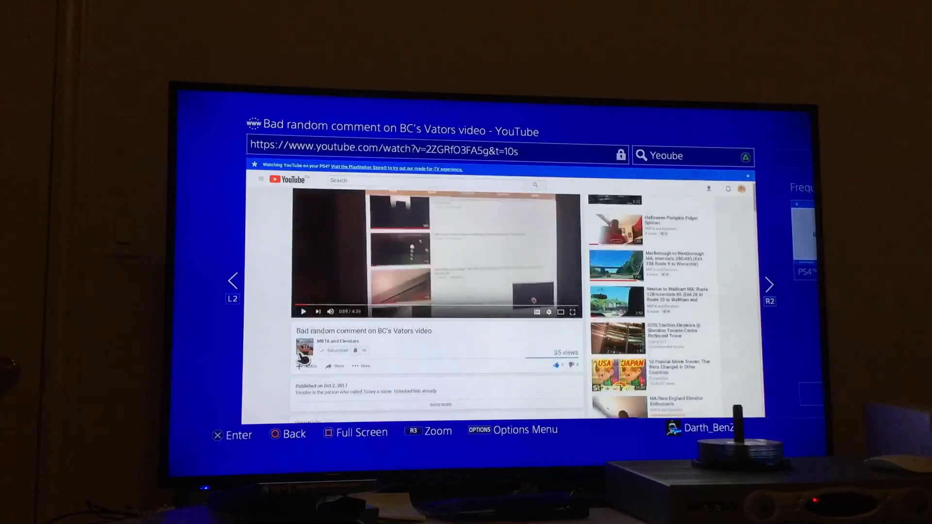